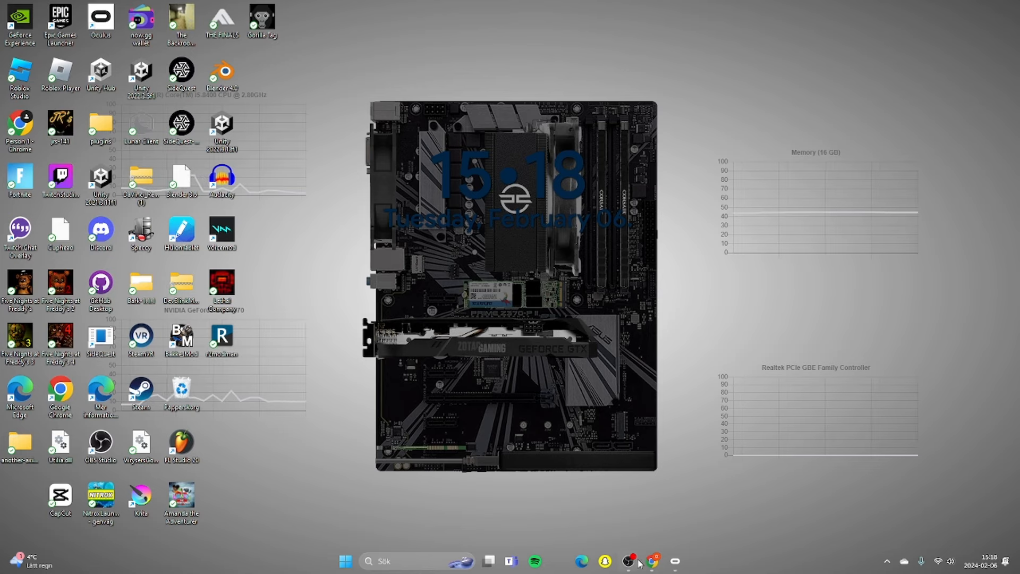
{"action": "mouse_move", "coordinate": [652, 561]}
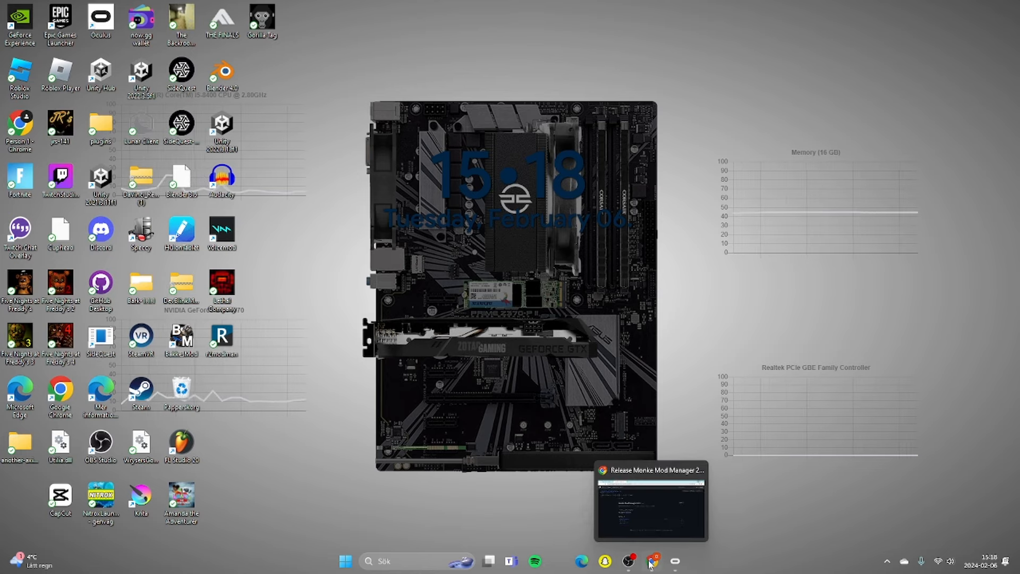
Download MonkeModManager.exe from the 2.0.3 release page's Assets list.
{"action": "left_click", "coordinate": [653, 559]}
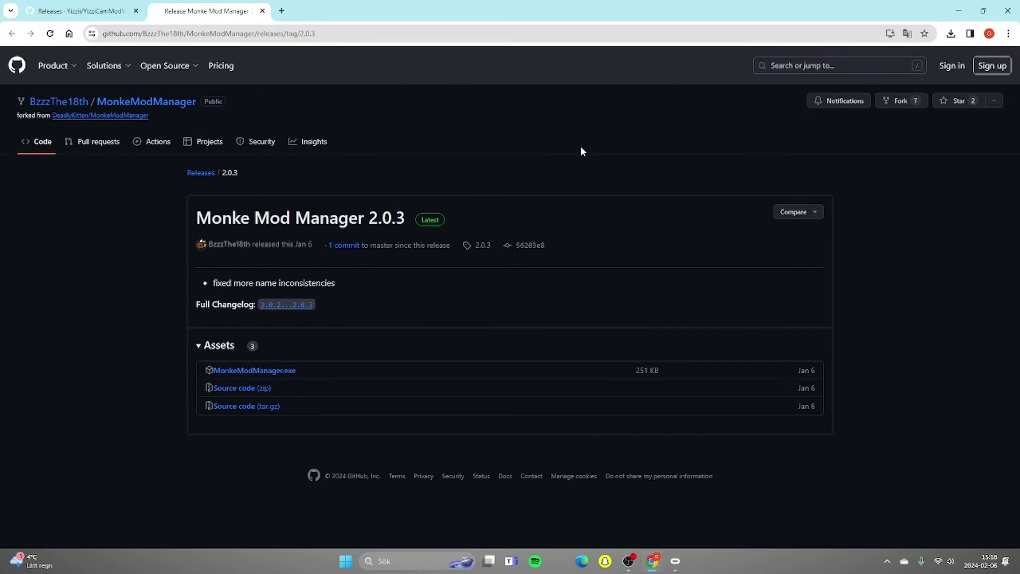
{"action": "mouse_move", "coordinate": [367, 216]}
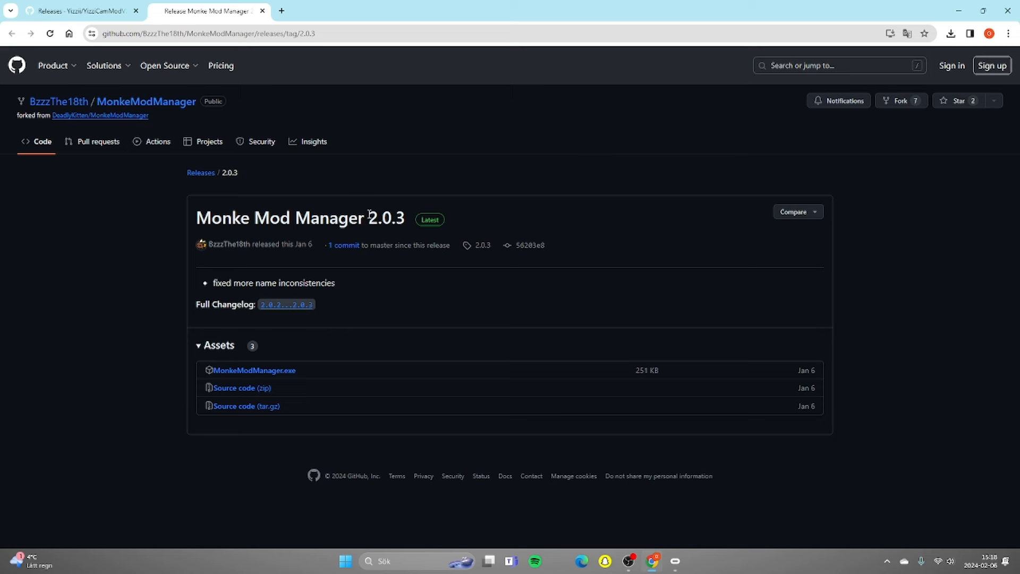
{"action": "double_click", "coordinate": [386, 217]}
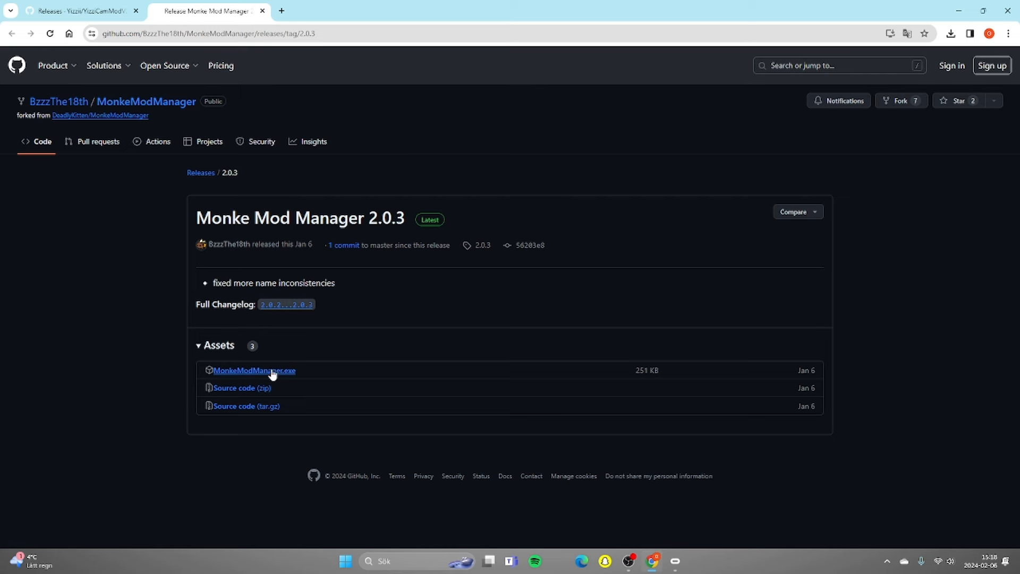
{"action": "mouse_move", "coordinate": [247, 376]}
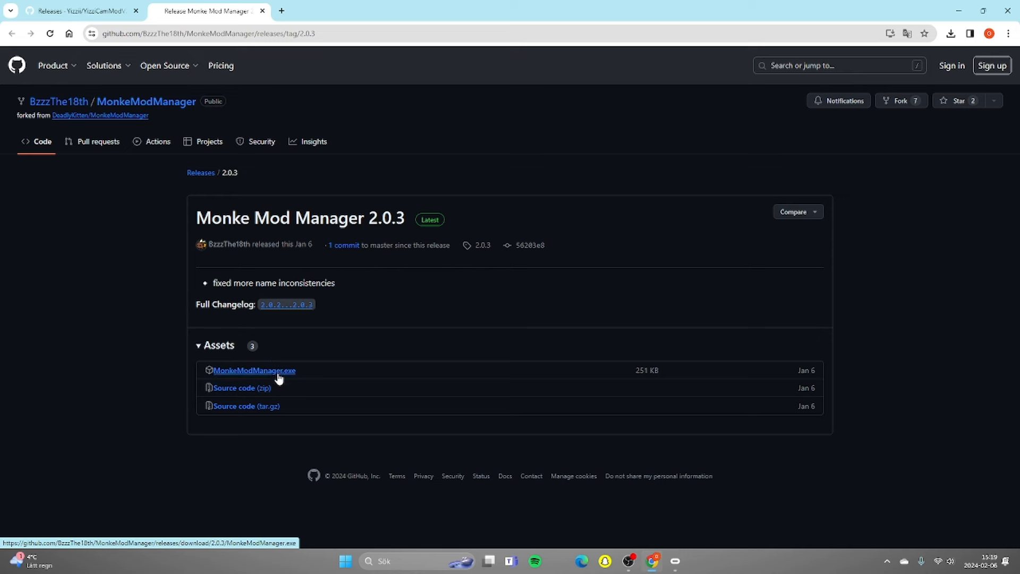
{"action": "mouse_move", "coordinate": [279, 369]}
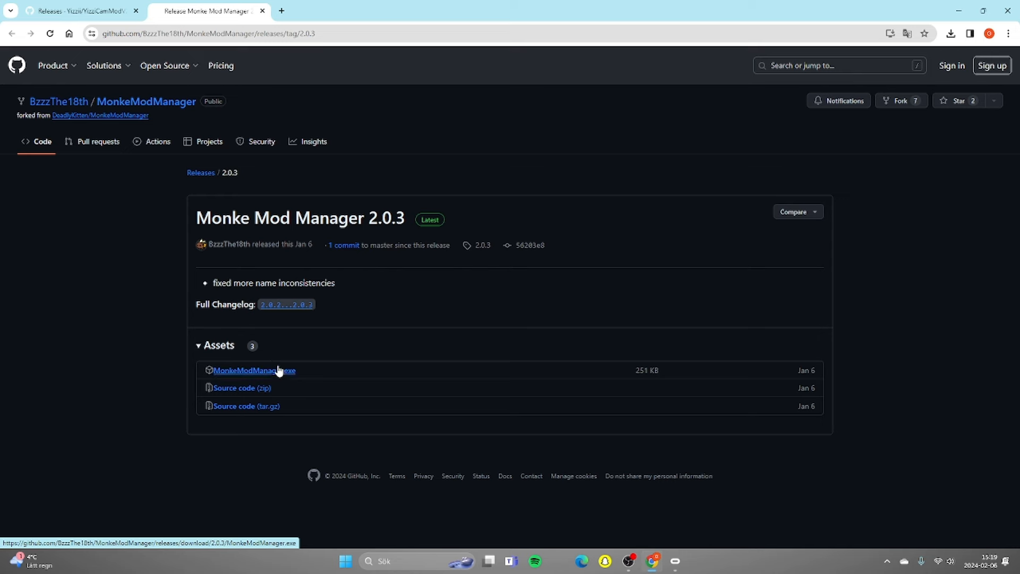
{"action": "left_click", "coordinate": [951, 33]}
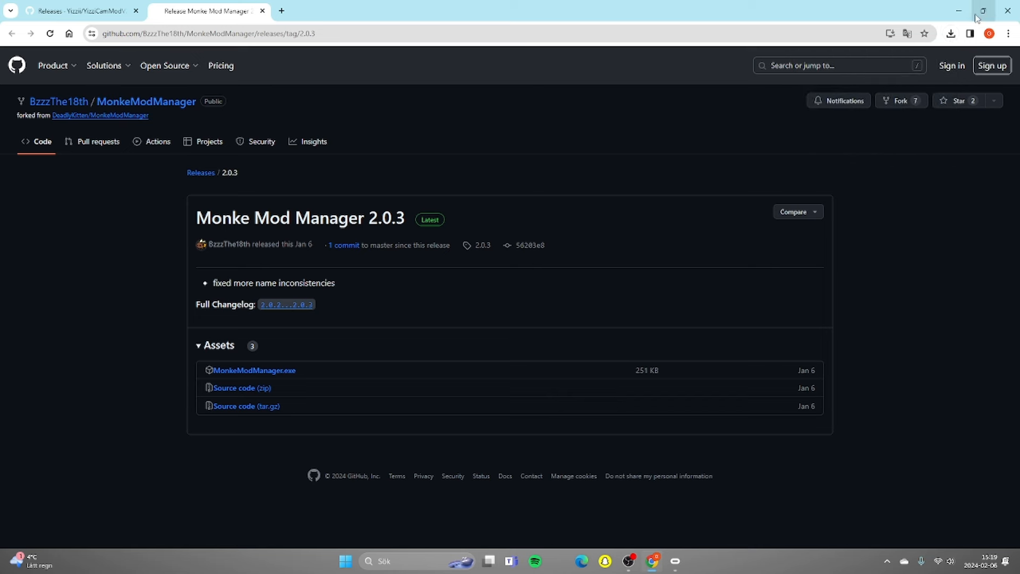
Run the manager and acknowledge the Gorilla Tag install-not-found error and file warning.
{"action": "left_click", "coordinate": [951, 33]}
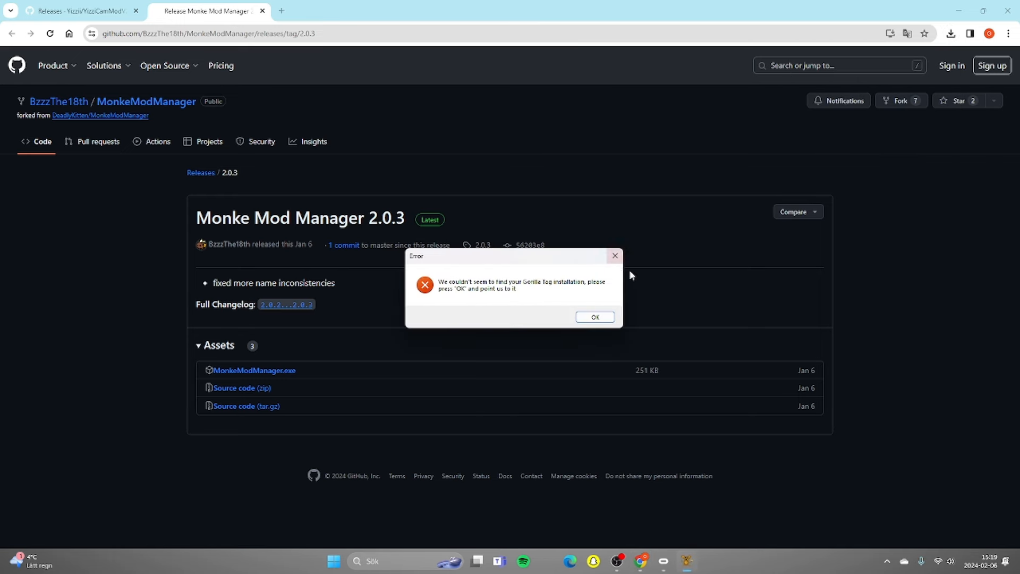
{"action": "mouse_move", "coordinate": [688, 309]}
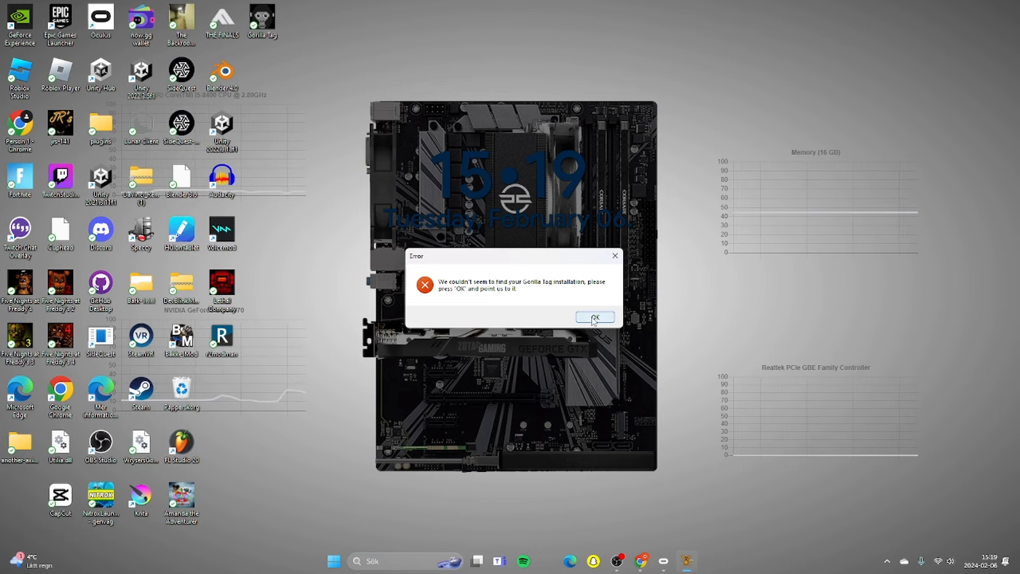
{"action": "left_click", "coordinate": [595, 316]}
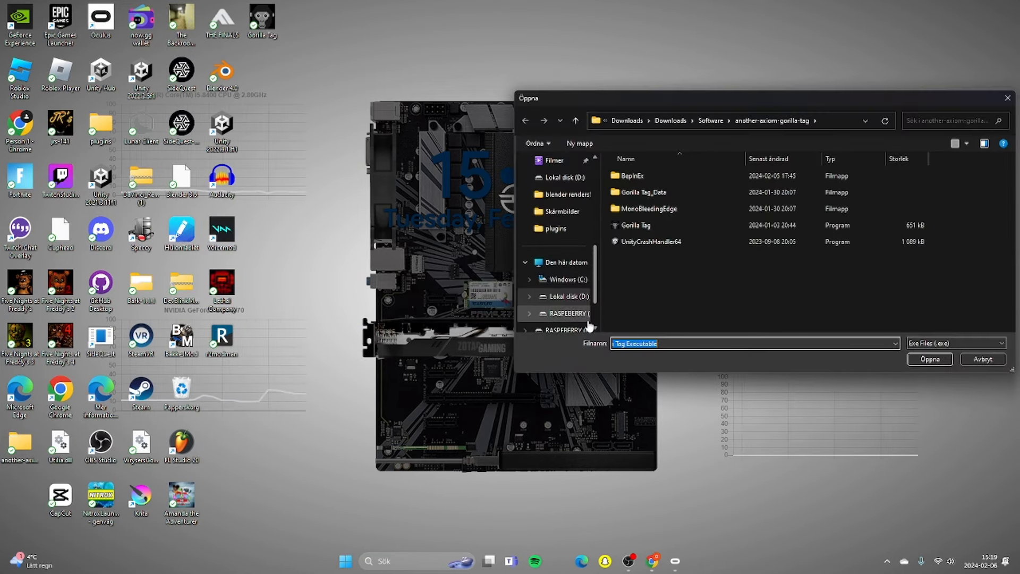
{"action": "left_click", "coordinate": [929, 359]}
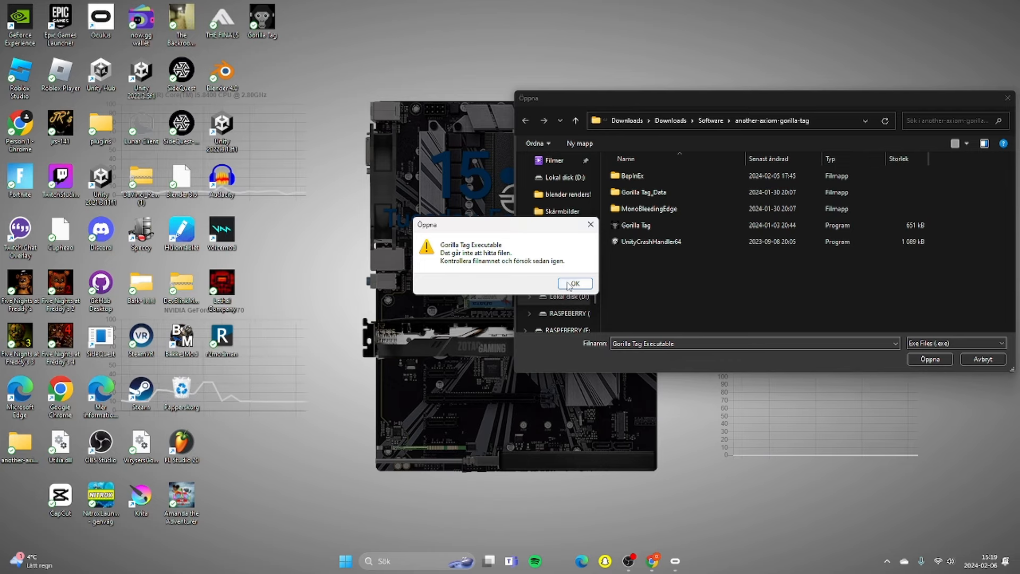
{"action": "left_click", "coordinate": [575, 282]}
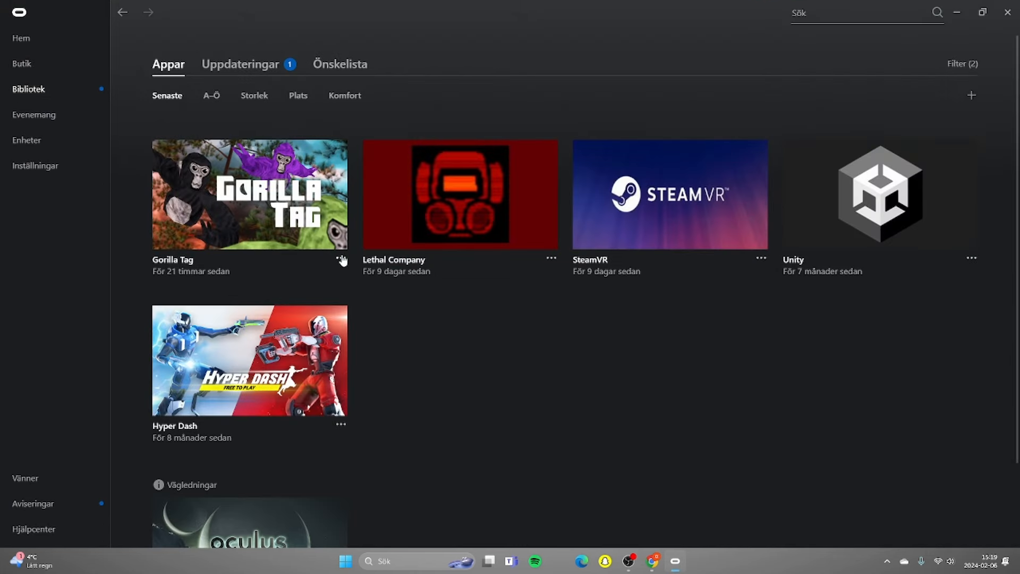
Show Gorilla Tag's details panel in the Oculus Library with its install location on drive D.
{"action": "left_click", "coordinate": [340, 260]}
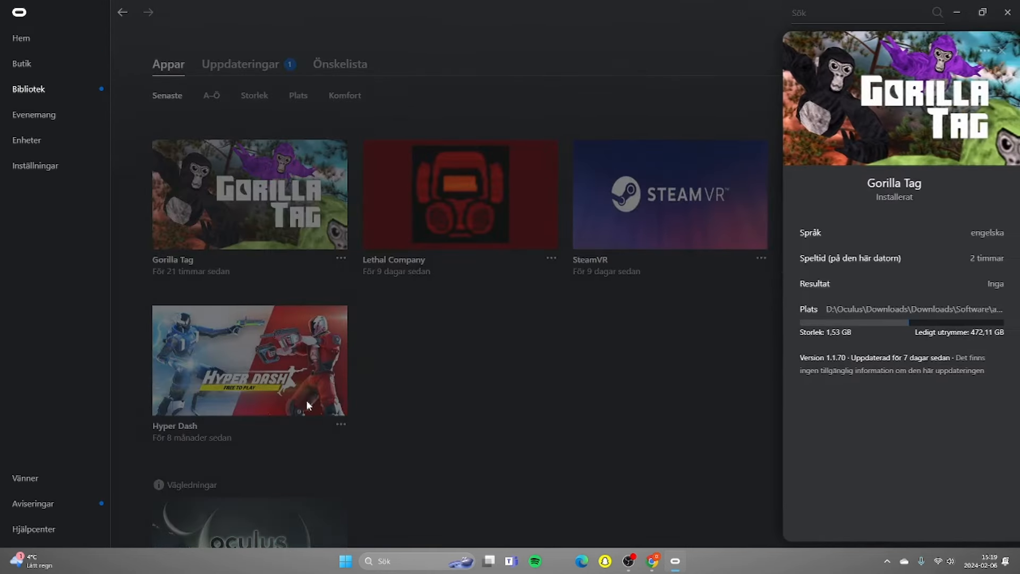
{"action": "mouse_move", "coordinate": [850, 312]}
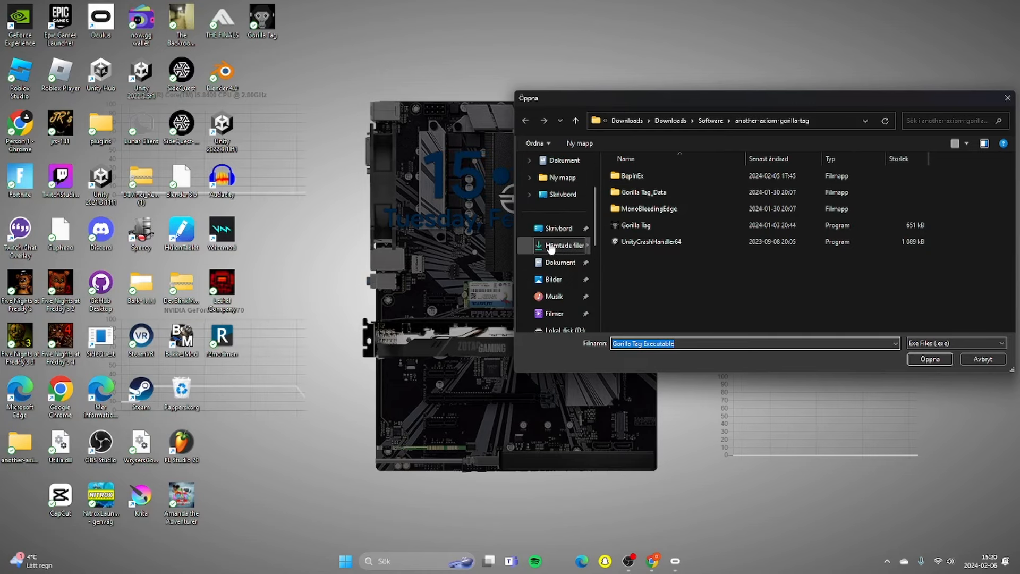
Point the manager at Gorilla Tag in D:\Oculus\...\another-axiom-gorilla-tag\.
{"action": "left_click", "coordinate": [560, 245]}
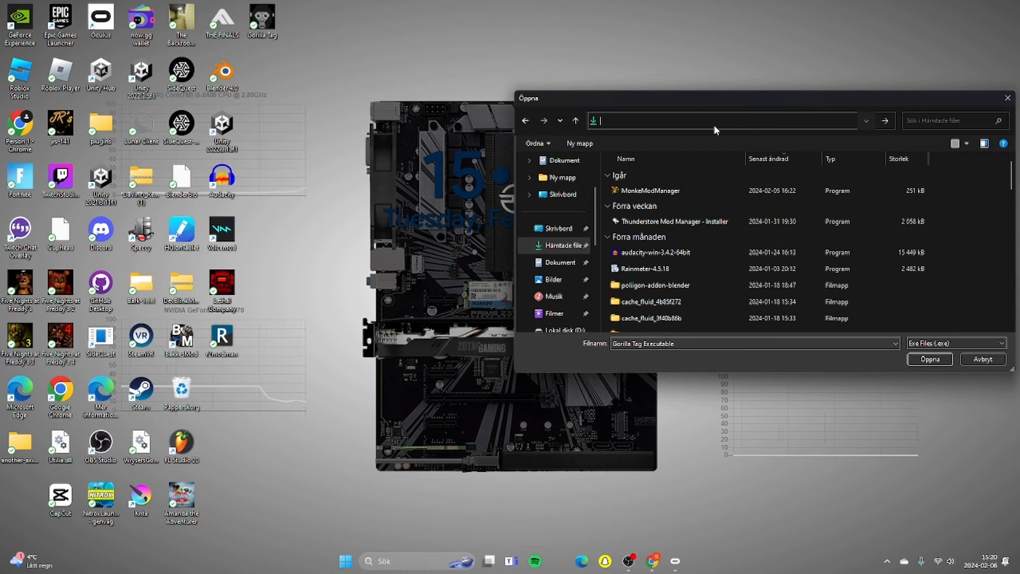
{"action": "type", "text": "D:\\Oculus\\Downloads\\Downloads\\Software\\another-axiom-gorilla-tag\\"}
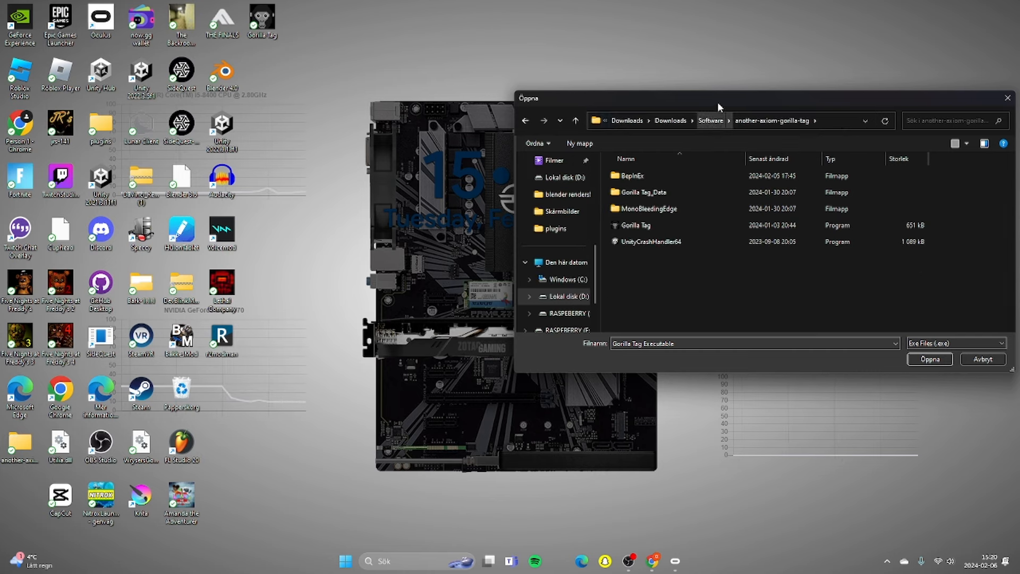
{"action": "left_click", "coordinate": [636, 225]}
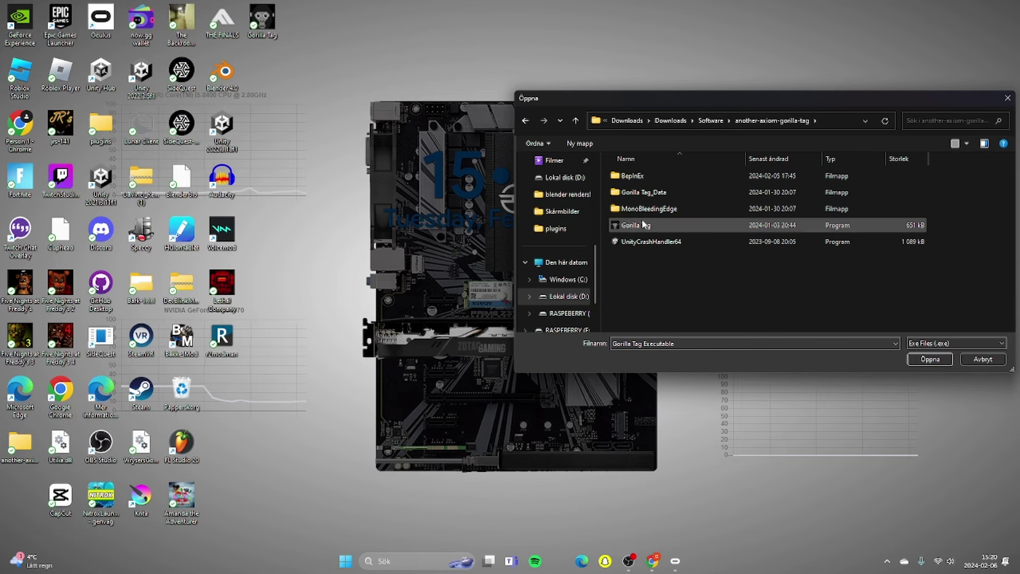
{"action": "left_click", "coordinate": [929, 359]}
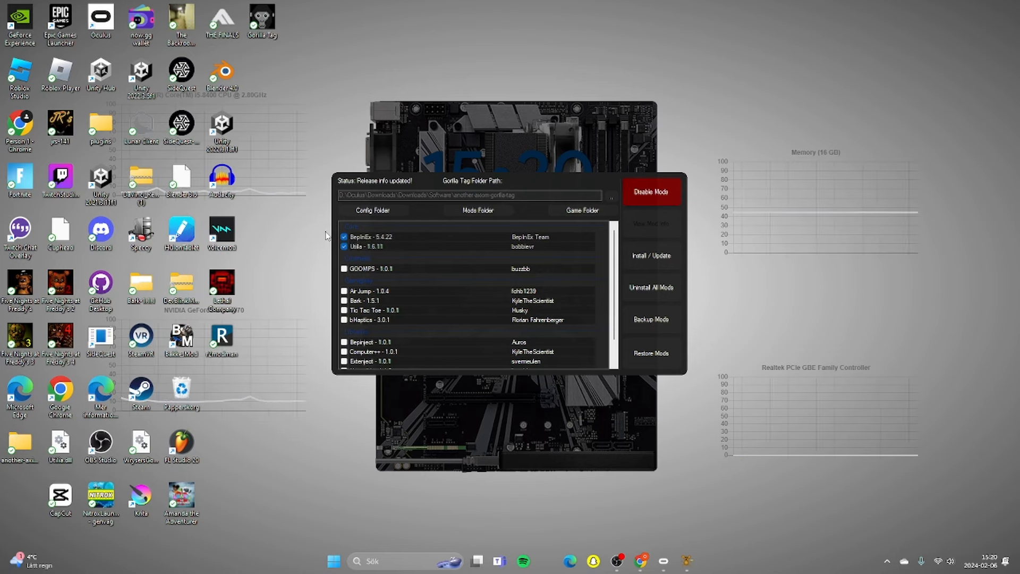
Install the ticked mods, including Computer++, into Gorilla Tag via Install / Update.
{"action": "scroll", "scroll_direction": "down", "scroll_amount": 3}
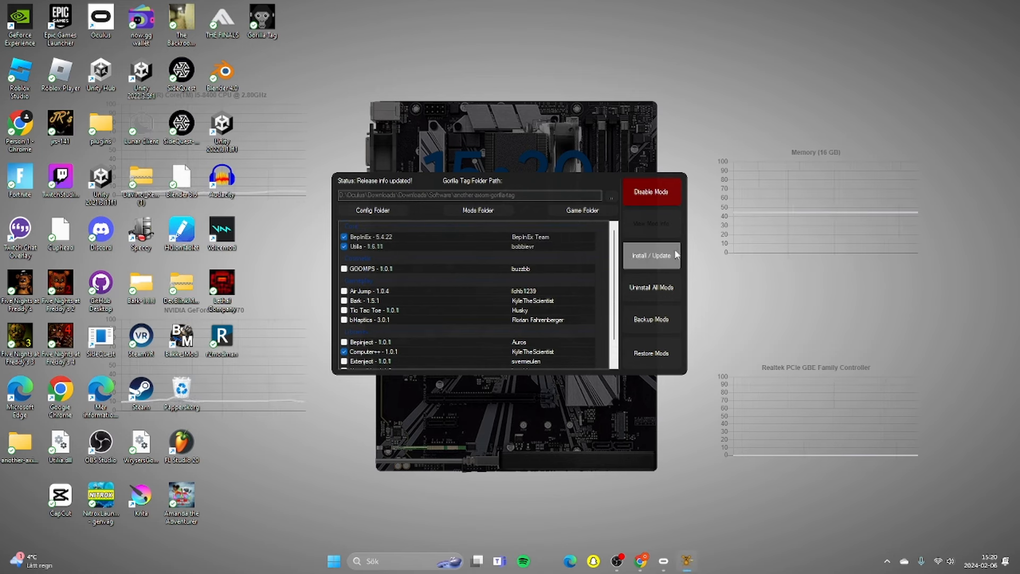
{"action": "left_click", "coordinate": [651, 255]}
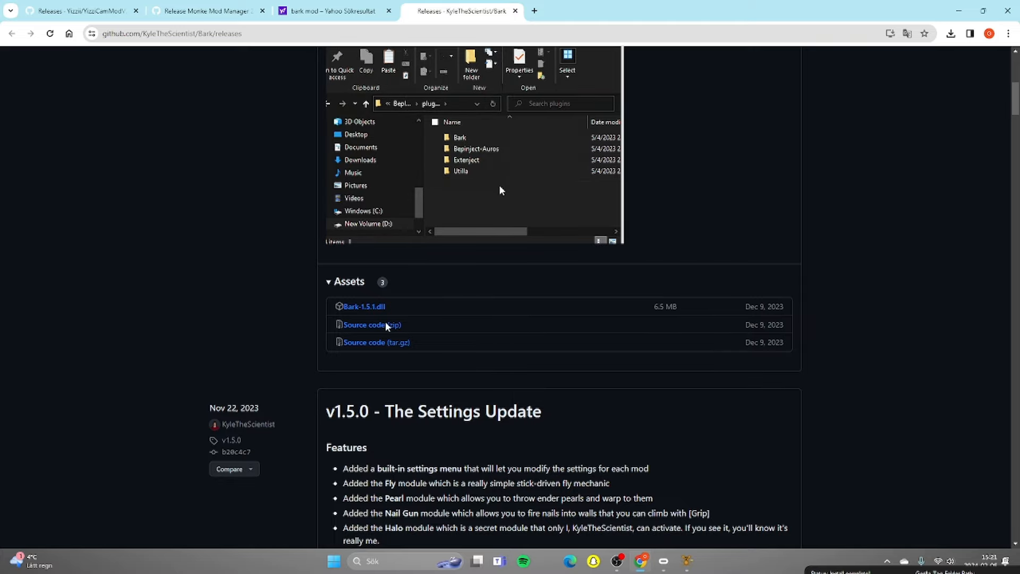
Download Bark-1.5.1.dll from the Bark release's Assets.
{"action": "scroll", "scroll_direction": "up", "scroll_amount": 3}
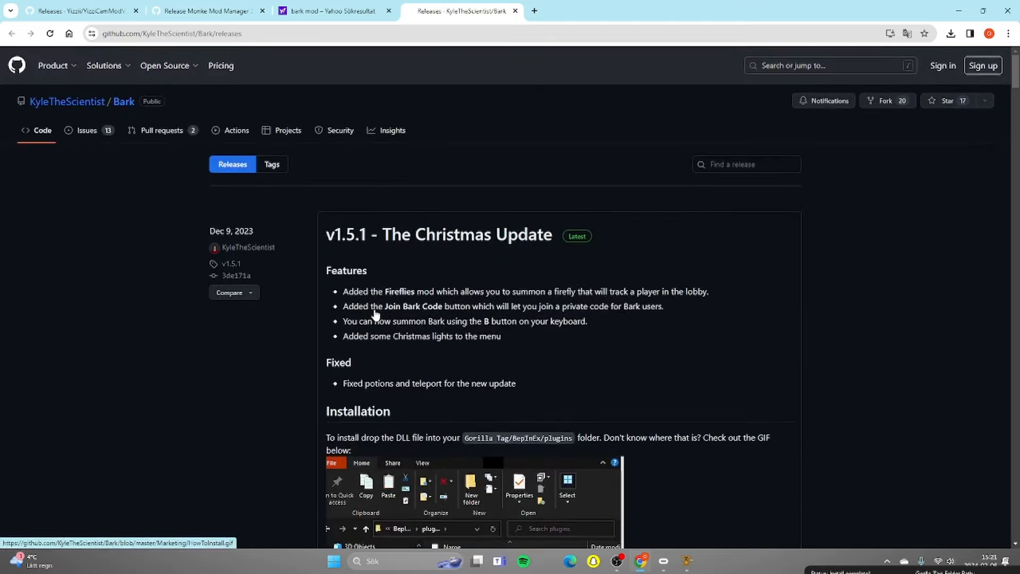
{"action": "scroll", "scroll_direction": "down", "scroll_amount": 3}
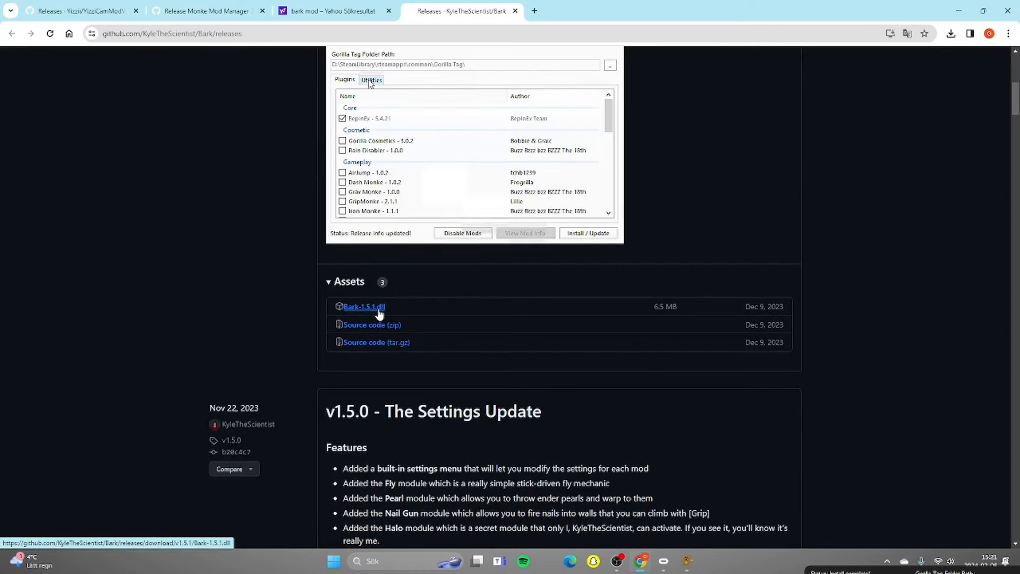
{"action": "left_click", "coordinate": [371, 78]}
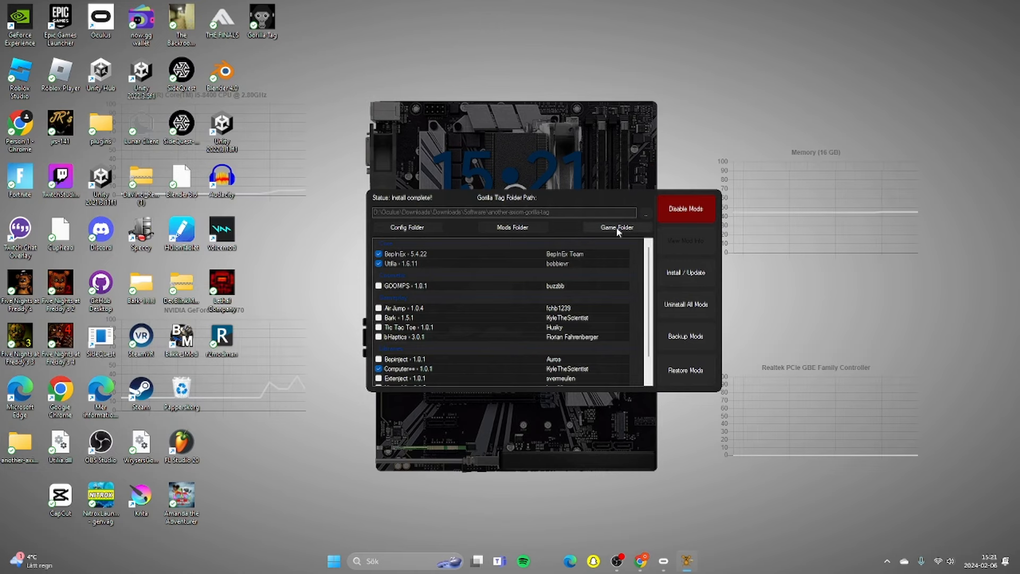
Browse from the game folder into BepInEx/plugins holding Bark-1.5.1.dll and YizziCamModV2.dll.
{"action": "left_click", "coordinate": [616, 226]}
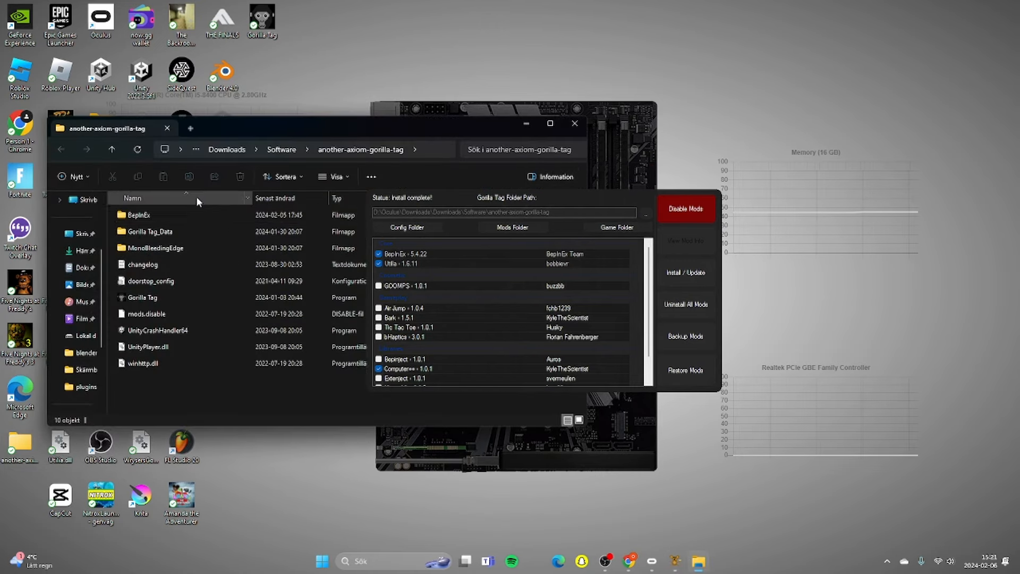
{"action": "double_click", "coordinate": [140, 215]}
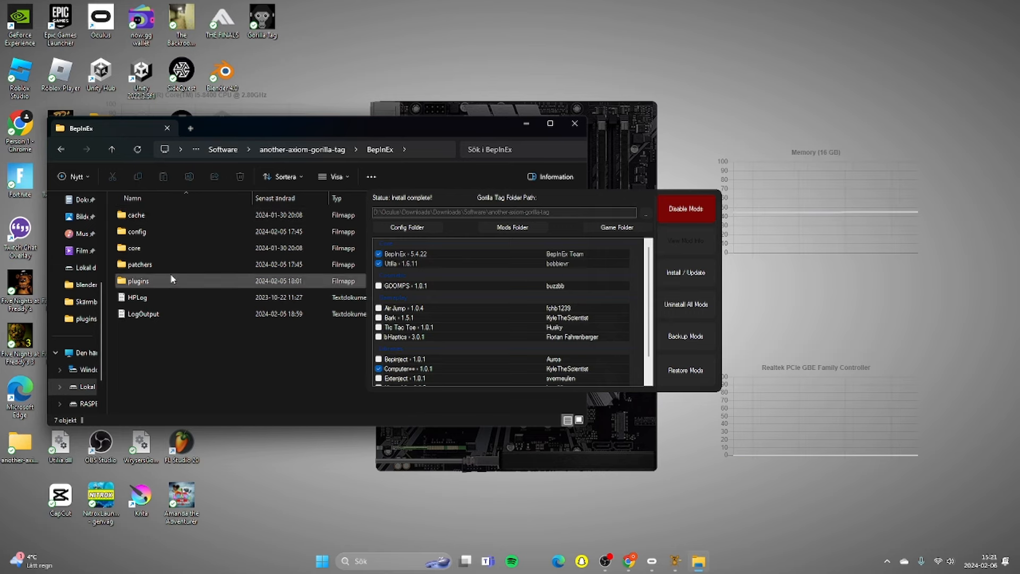
{"action": "double_click", "coordinate": [139, 280]}
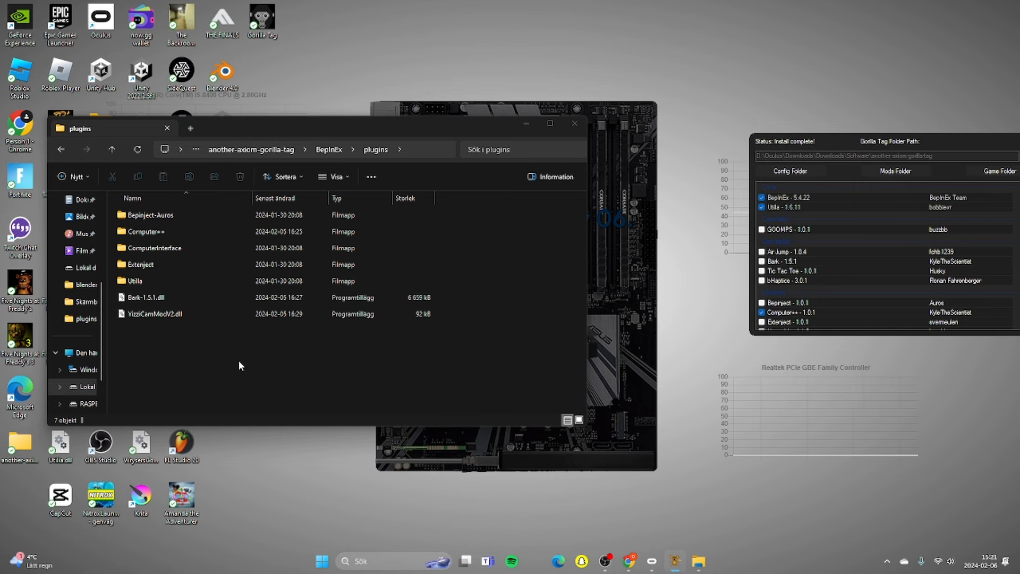
{"action": "mouse_move", "coordinate": [663, 555]}
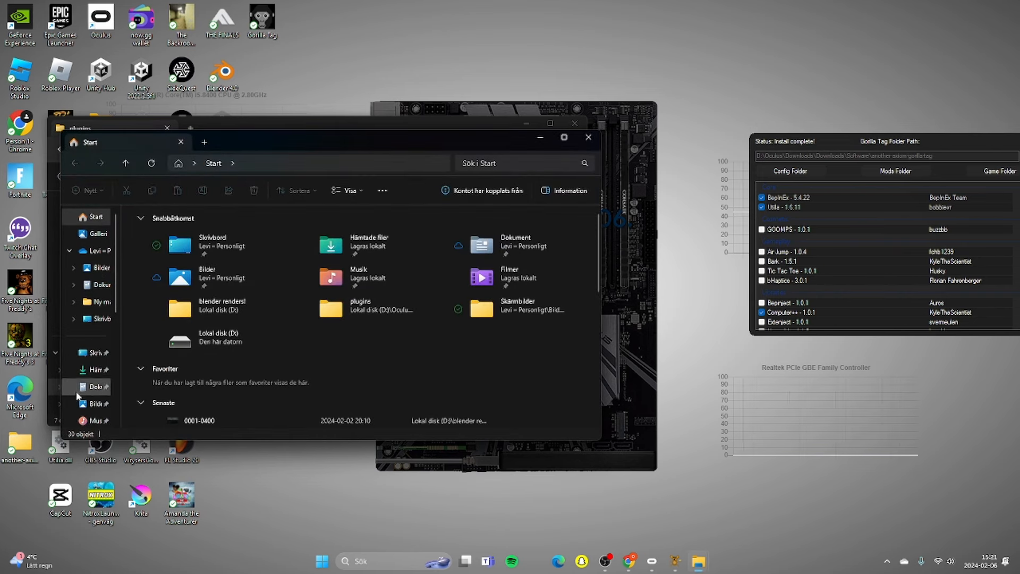
Locate MonkeModManager in the Hämtade filer folder, then close the Explorer windows.
{"action": "left_click", "coordinate": [88, 370]}
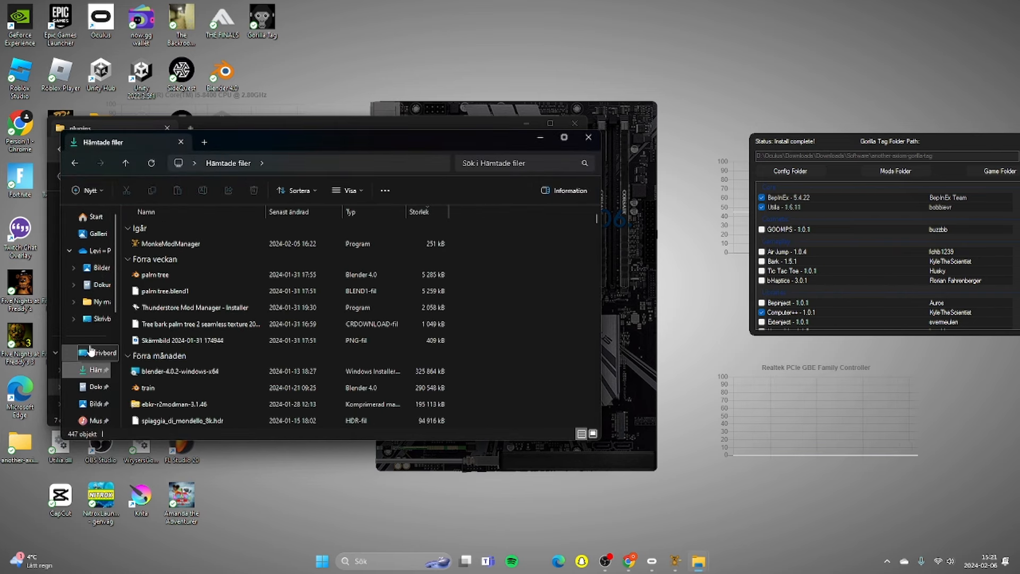
{"action": "left_click", "coordinate": [170, 243]}
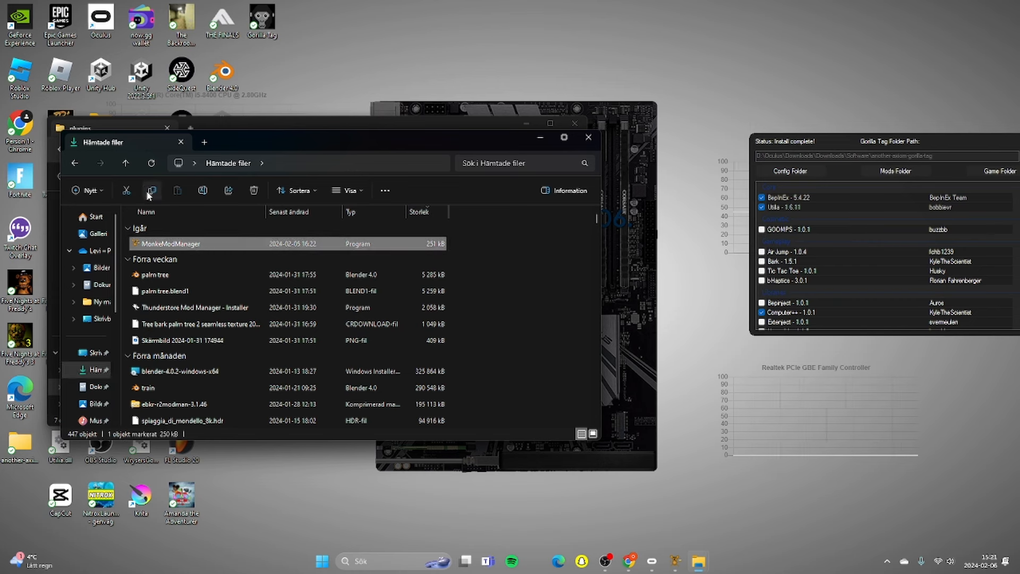
{"action": "mouse_move", "coordinate": [126, 191]}
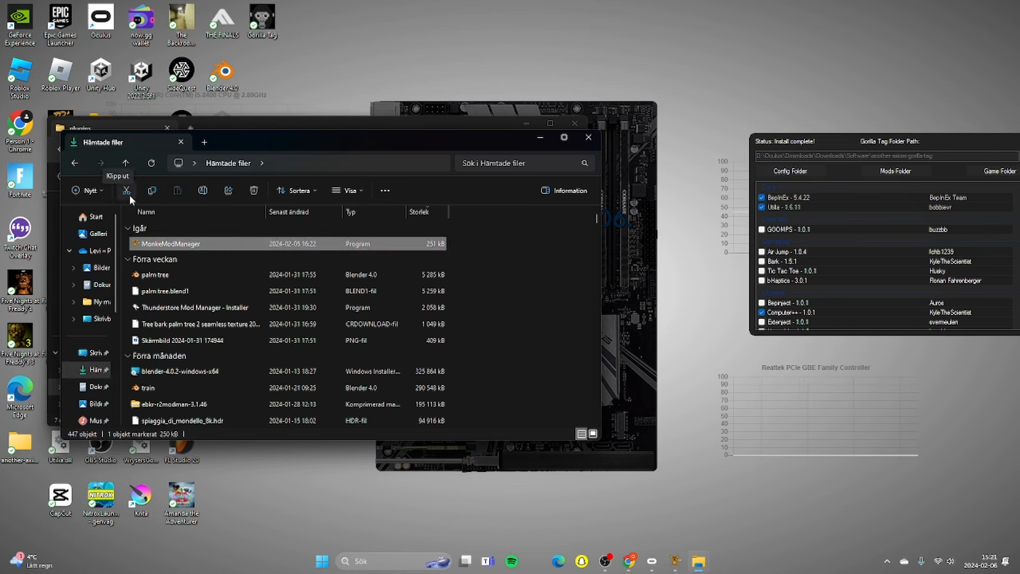
{"action": "mouse_move", "coordinate": [582, 153]}
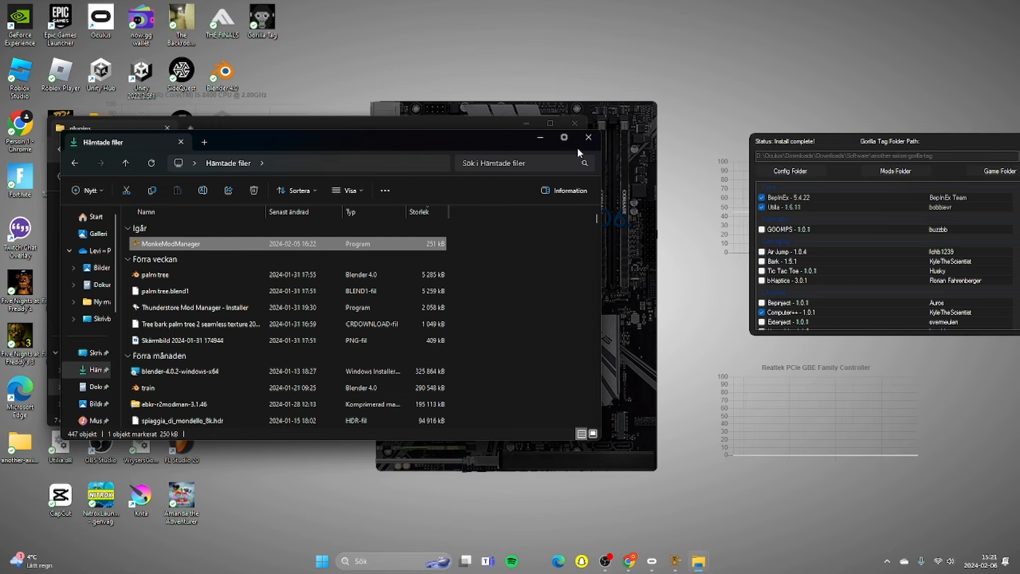
{"action": "right_click", "coordinate": [171, 354]}
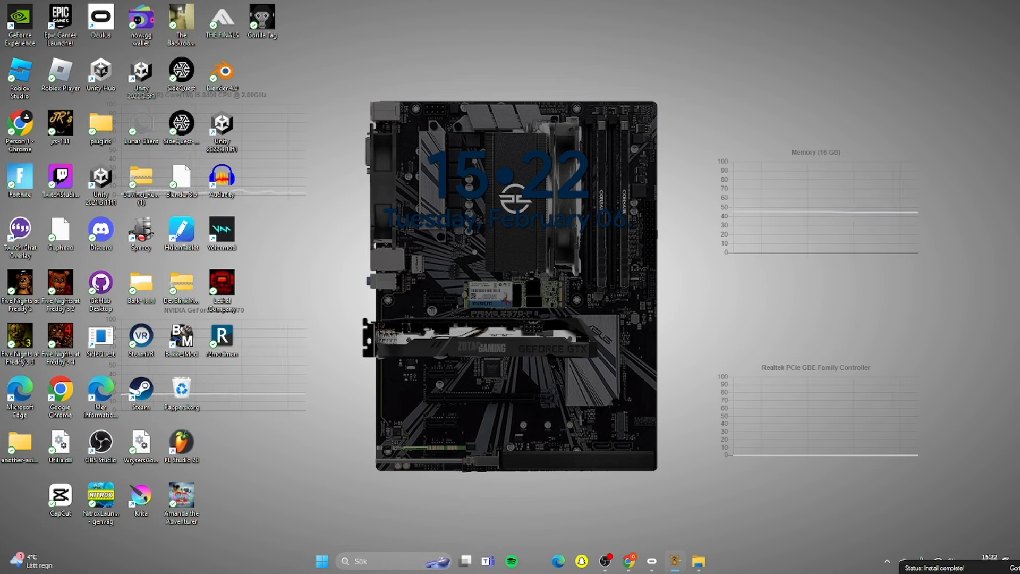
{"action": "mouse_move", "coordinate": [674, 503]}
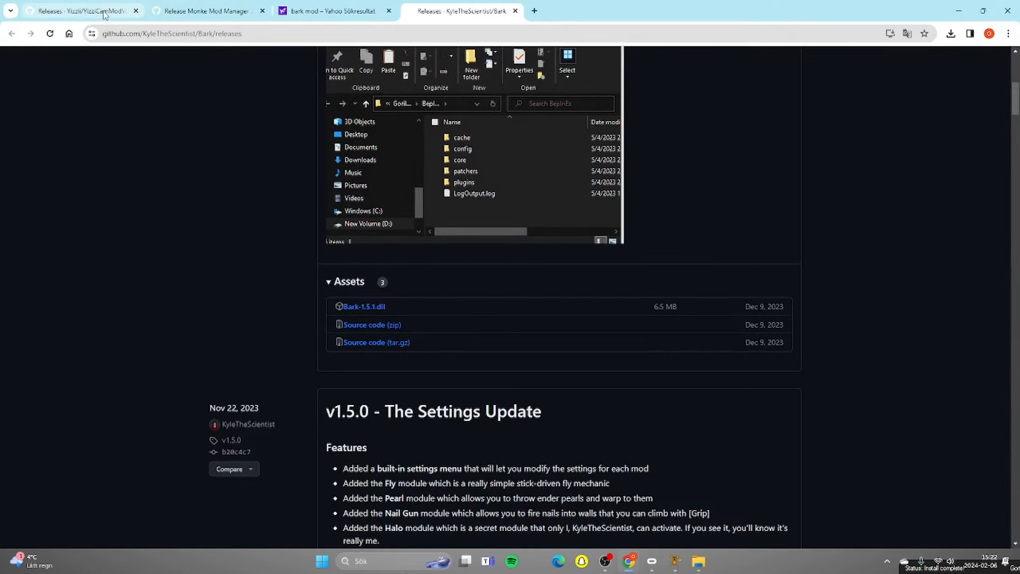
Switch to the YizziCamModV2 releases page showing the 1.0.8 DLL asset.
{"action": "left_click", "coordinate": [85, 10]}
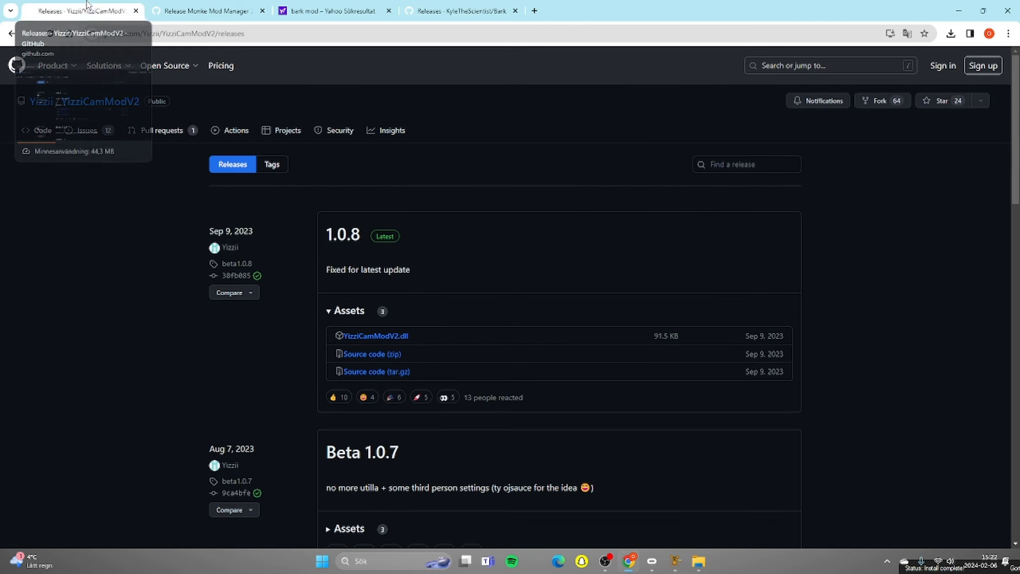
{"action": "mouse_move", "coordinate": [287, 262]}
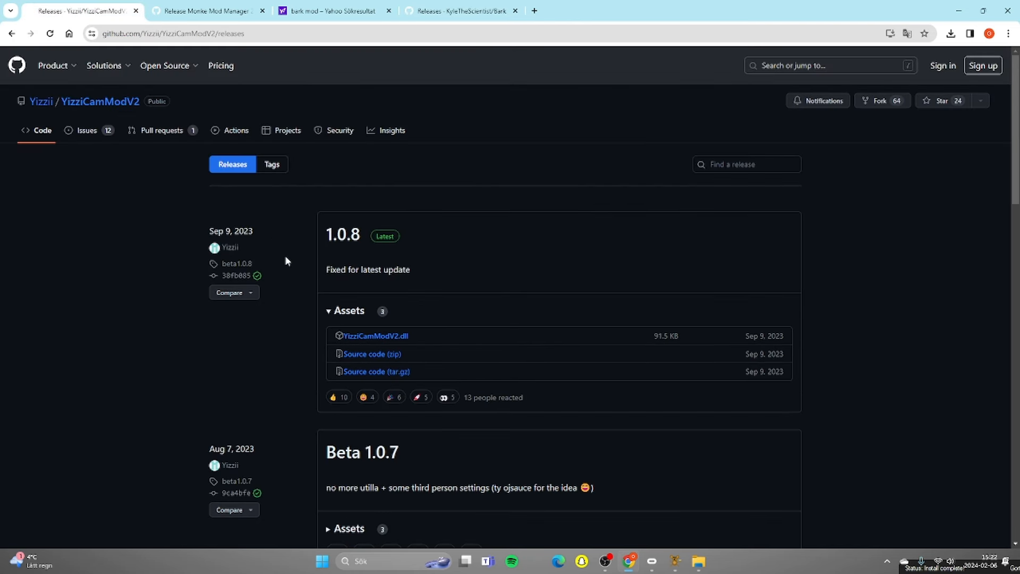
{"action": "mouse_move", "coordinate": [497, 310]}
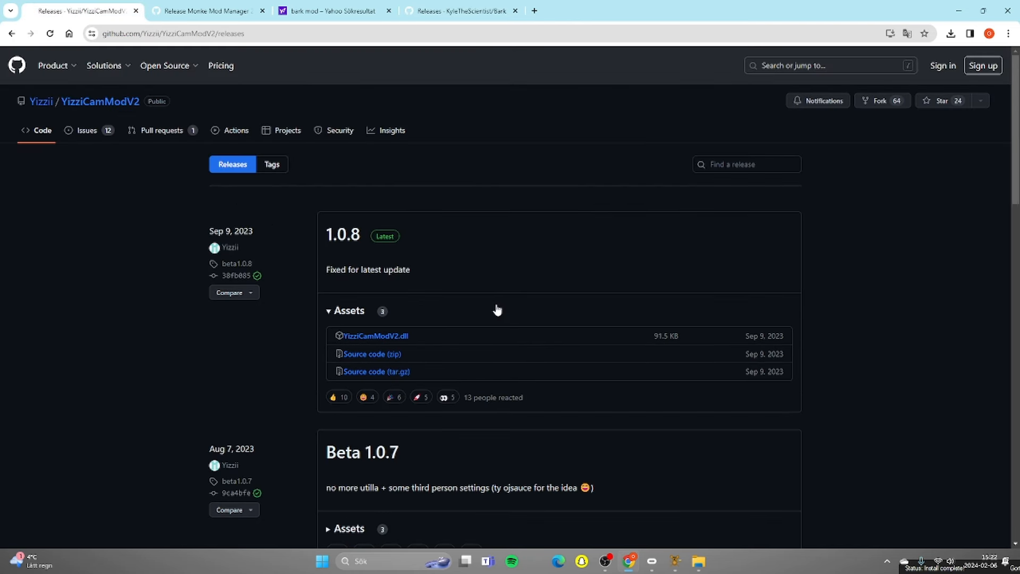
{"action": "mouse_move", "coordinate": [404, 348]}
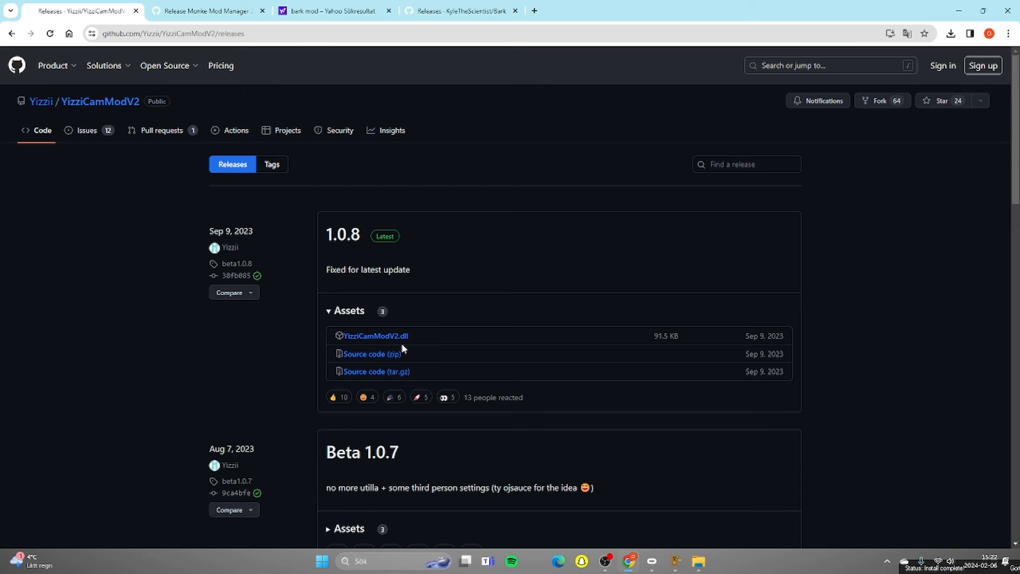
{"action": "mouse_move", "coordinate": [390, 339]}
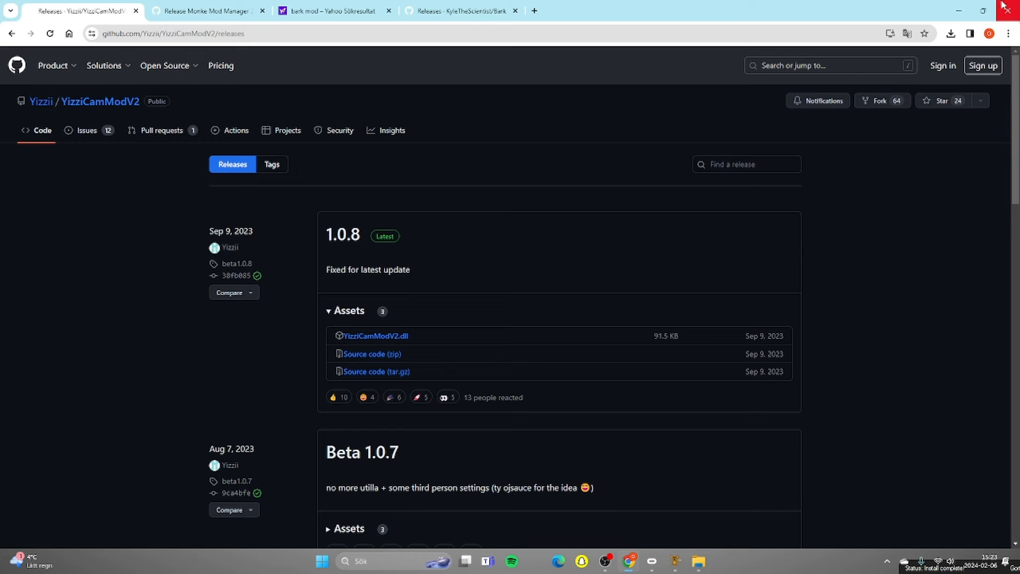
Close the browser, leaving the Windows desktop showing.
{"action": "left_click", "coordinate": [1009, 6]}
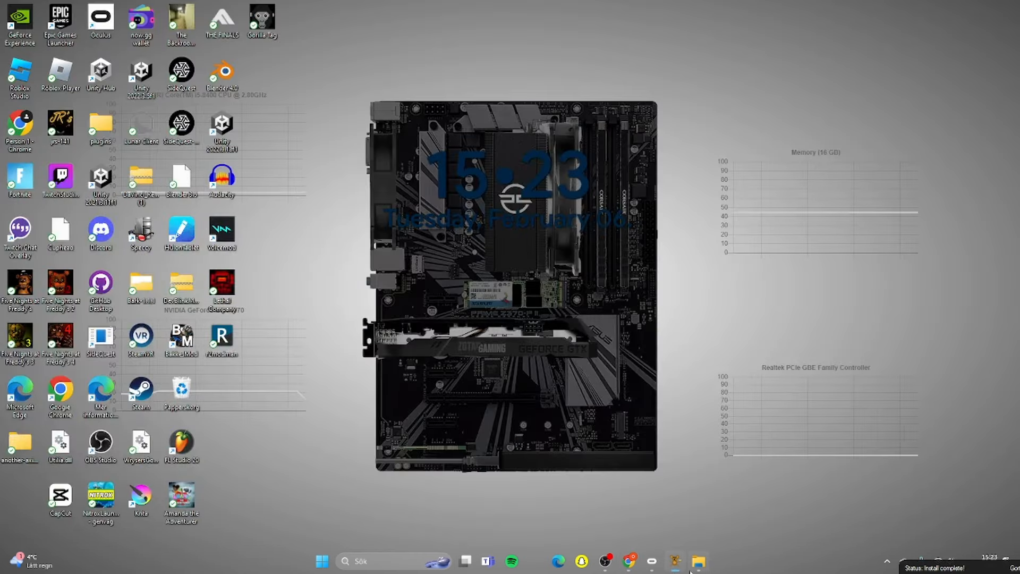
{"action": "right_click", "coordinate": [676, 561]}
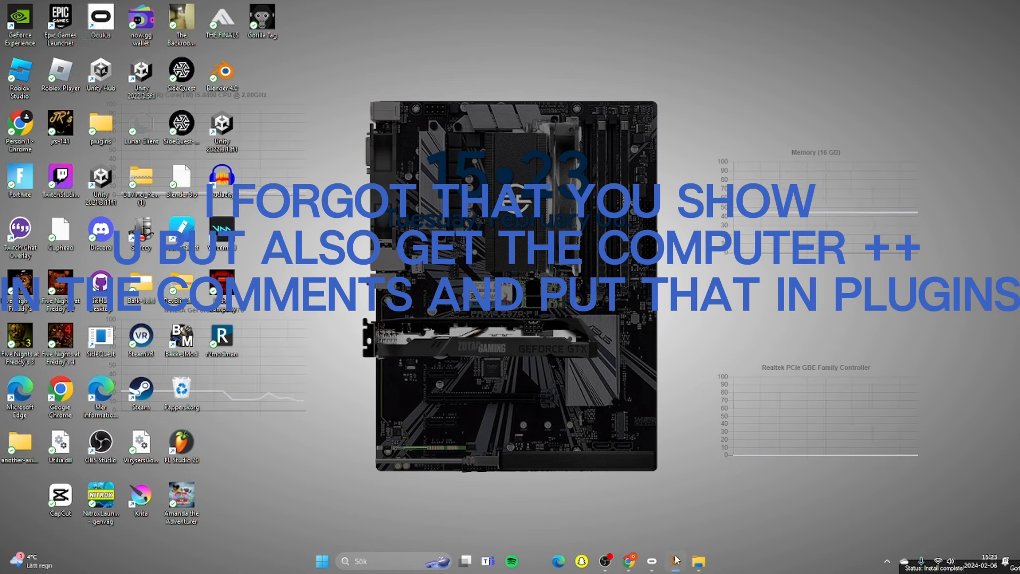
{"action": "mouse_move", "coordinate": [814, 544]}
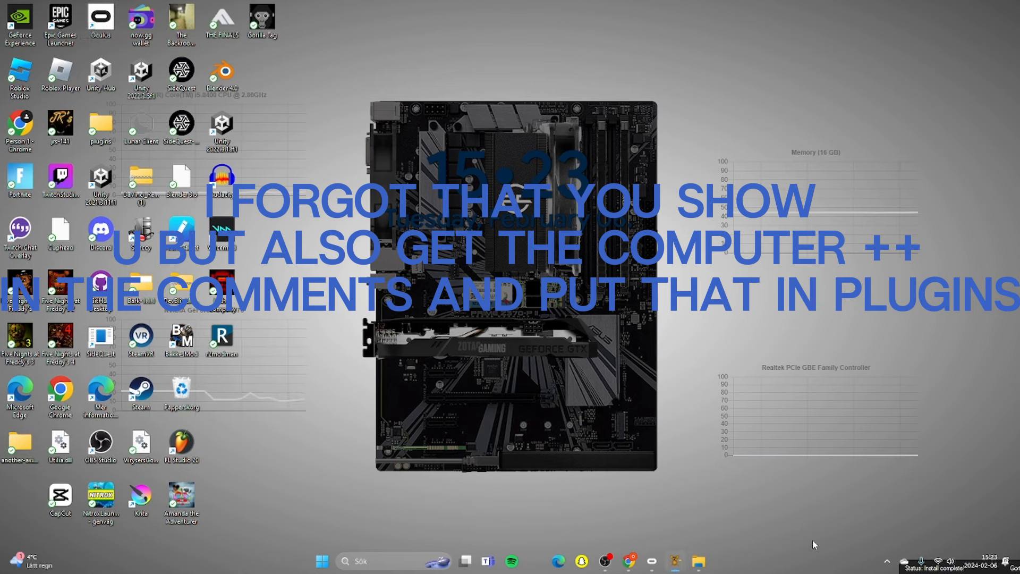